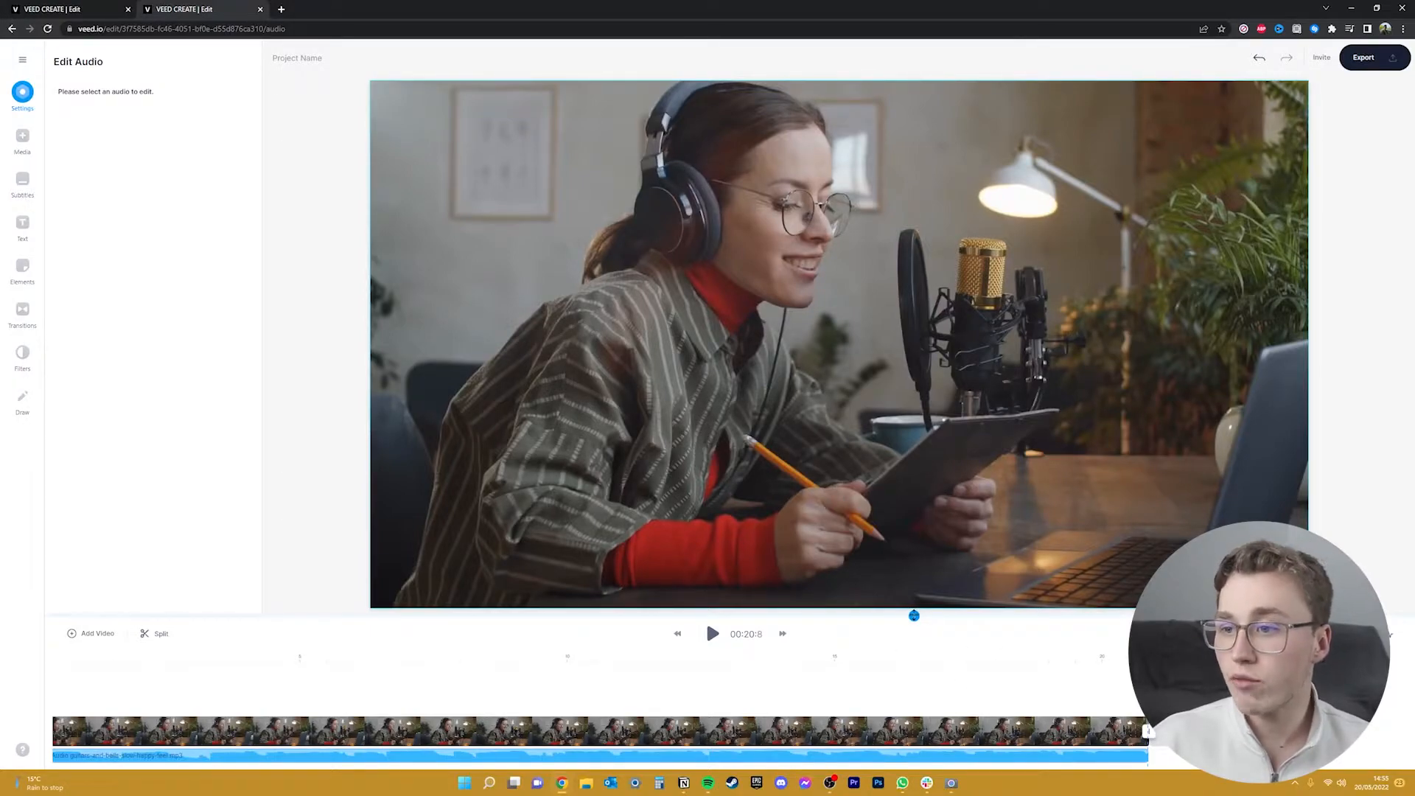
# Go through the project settings into the Elements library of shapes, emoji and sound waves.
pyautogui.click(22, 97)
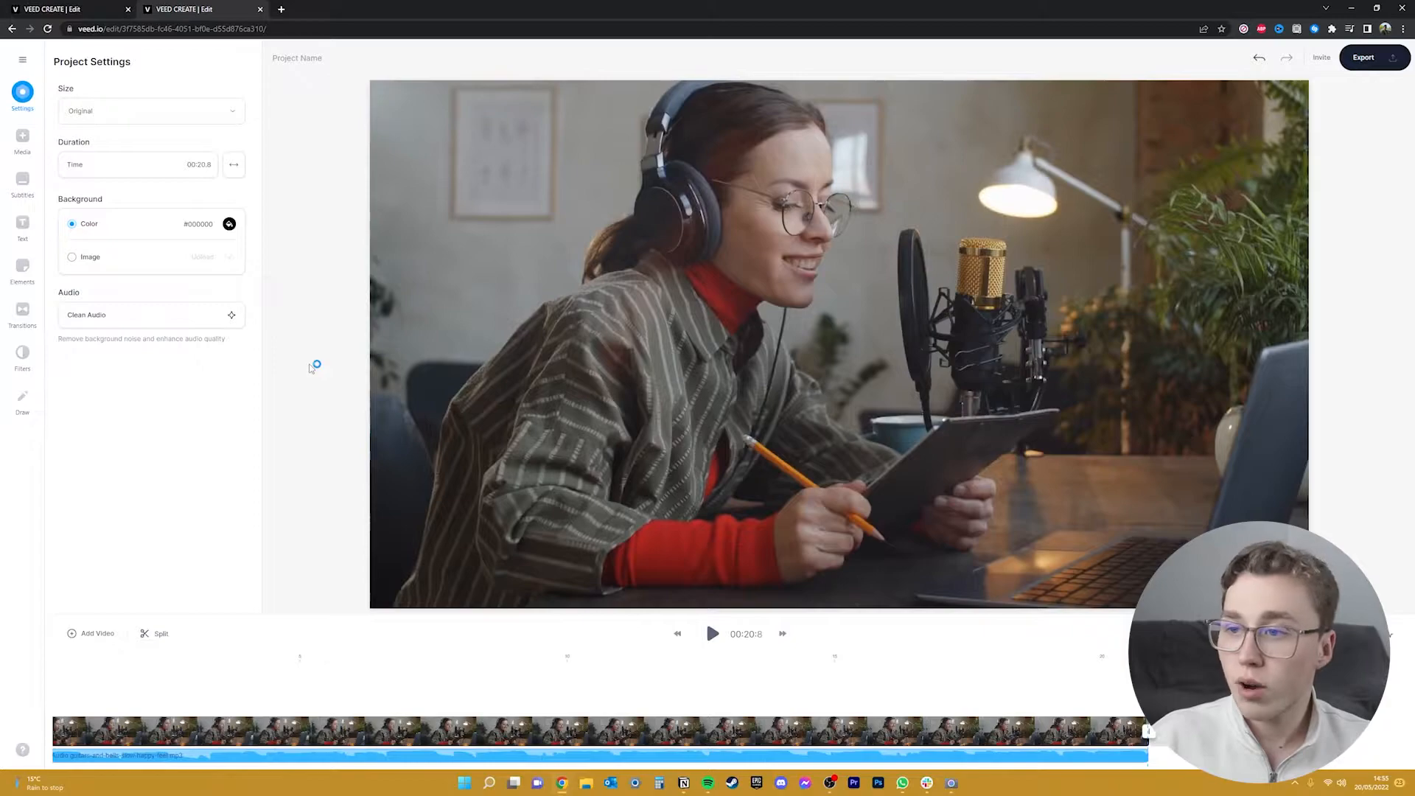
pyautogui.click(23, 268)
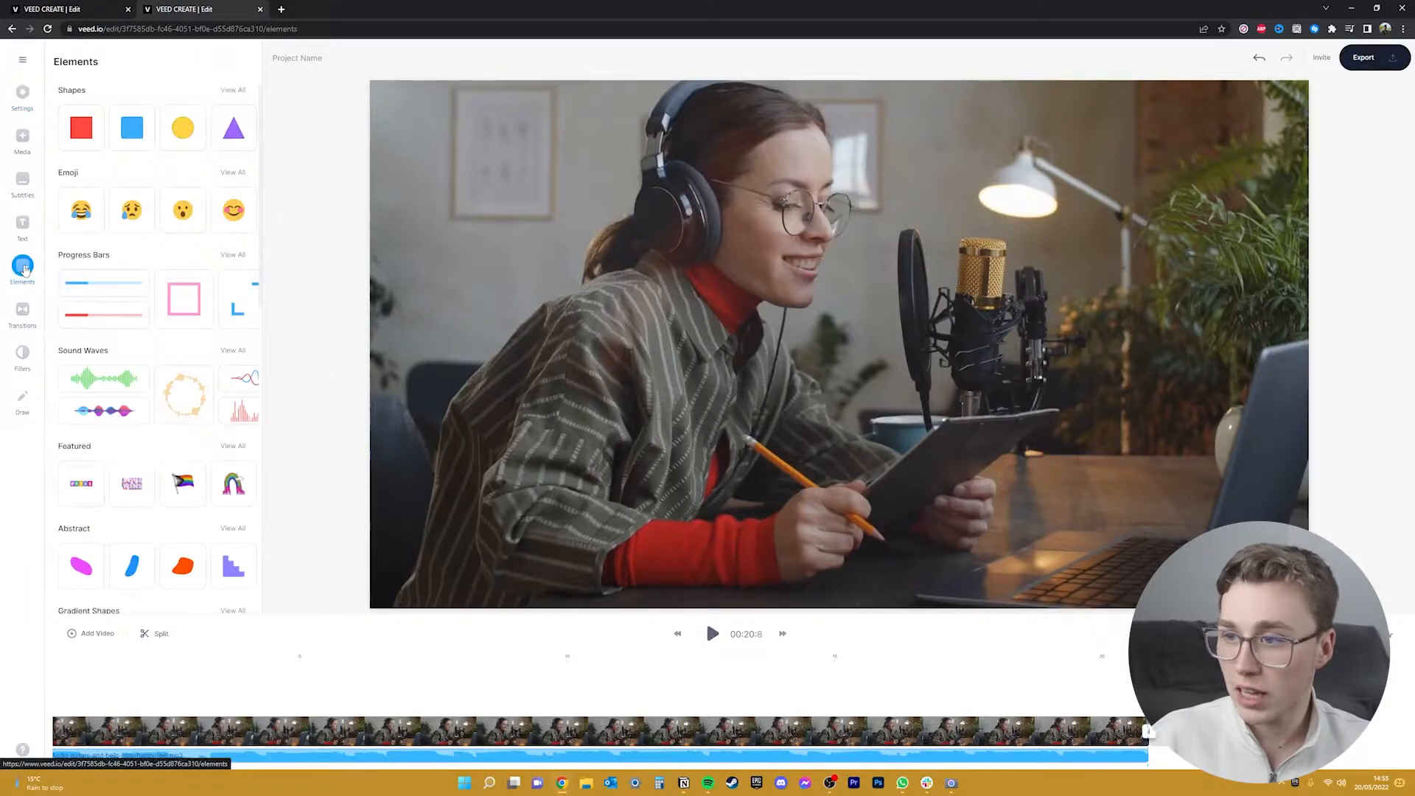
# Expand the Sound Waves section to show every available wave style.
pyautogui.scroll(-3)
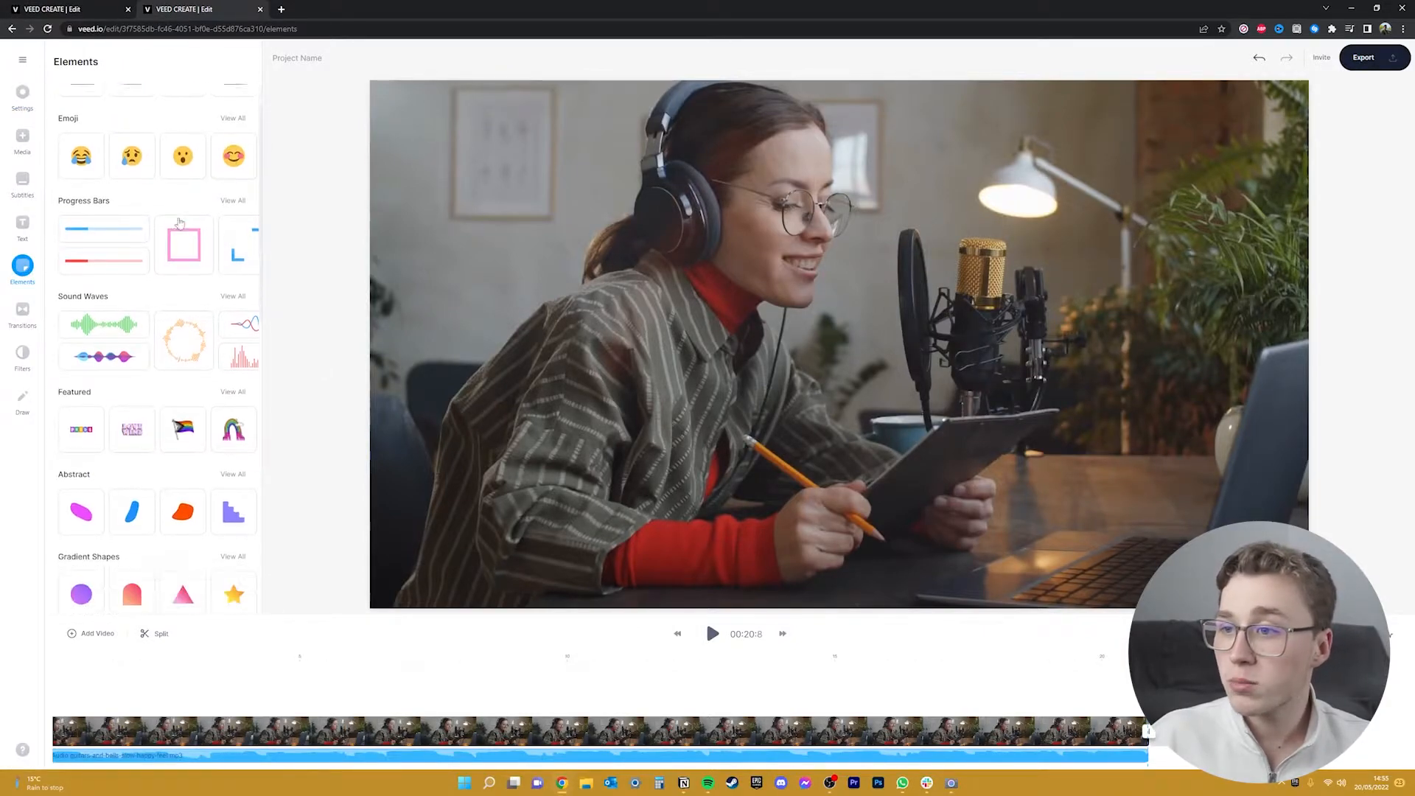
pyautogui.click(233, 296)
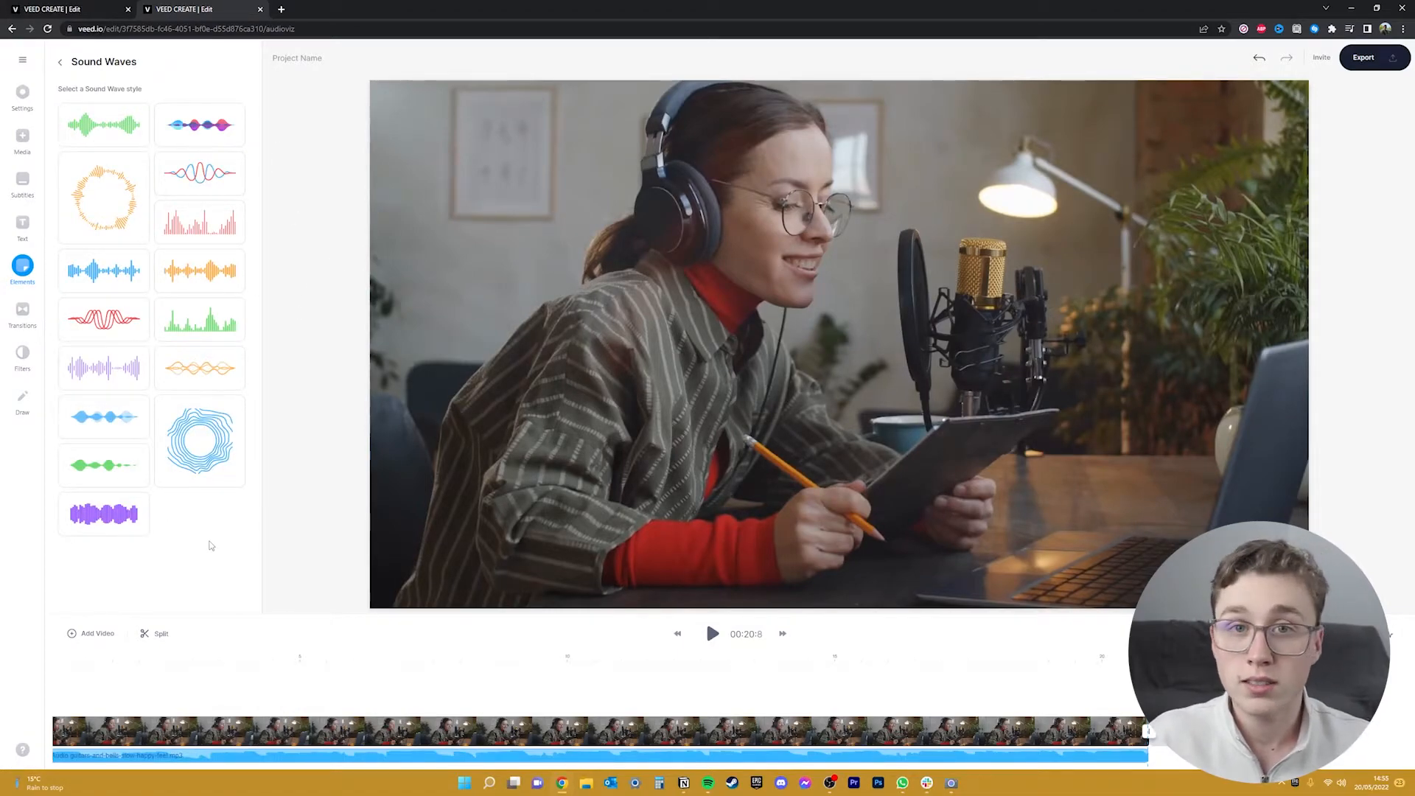
# Add the green sound wave style to the podcast video and return to the Elements library.
pyautogui.click(103, 124)
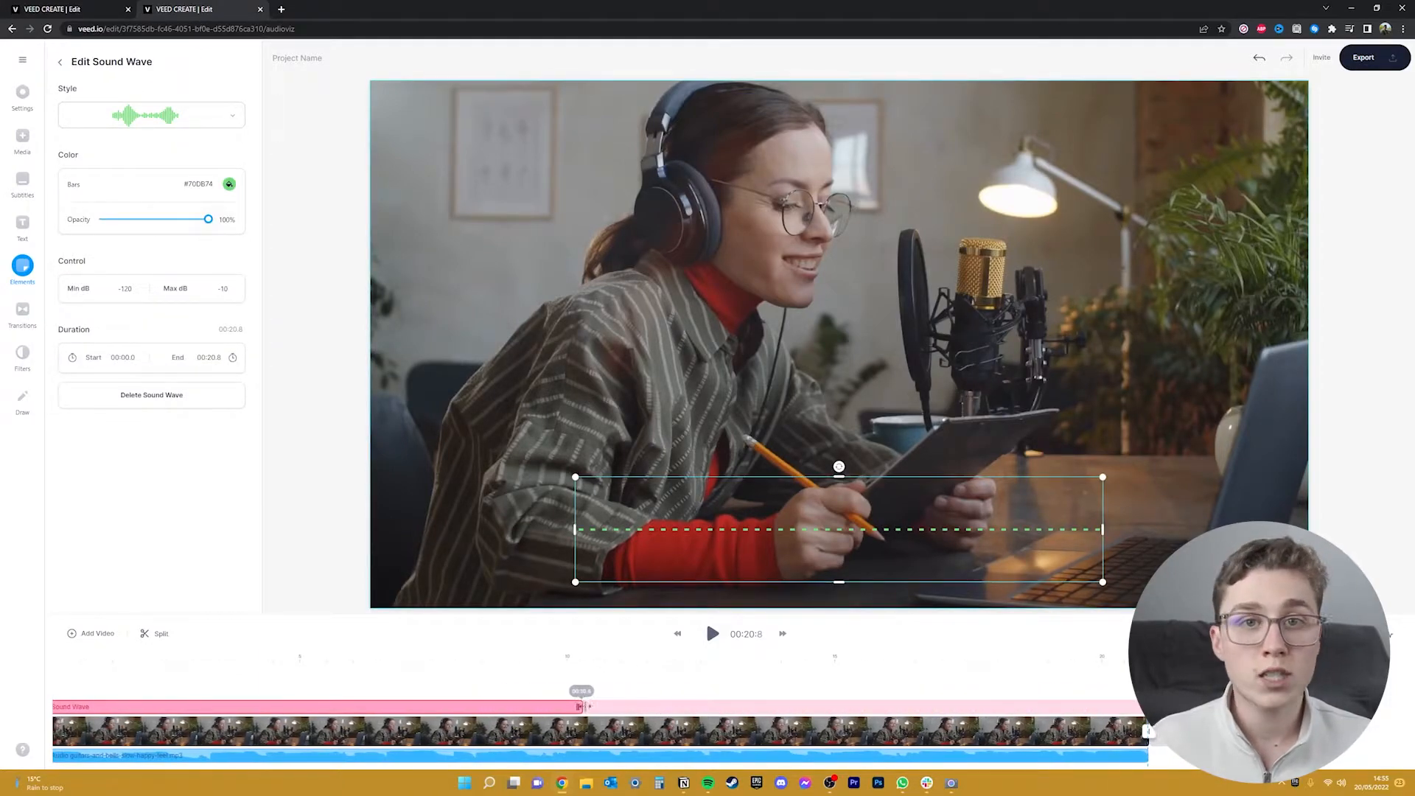
pyautogui.click(59, 62)
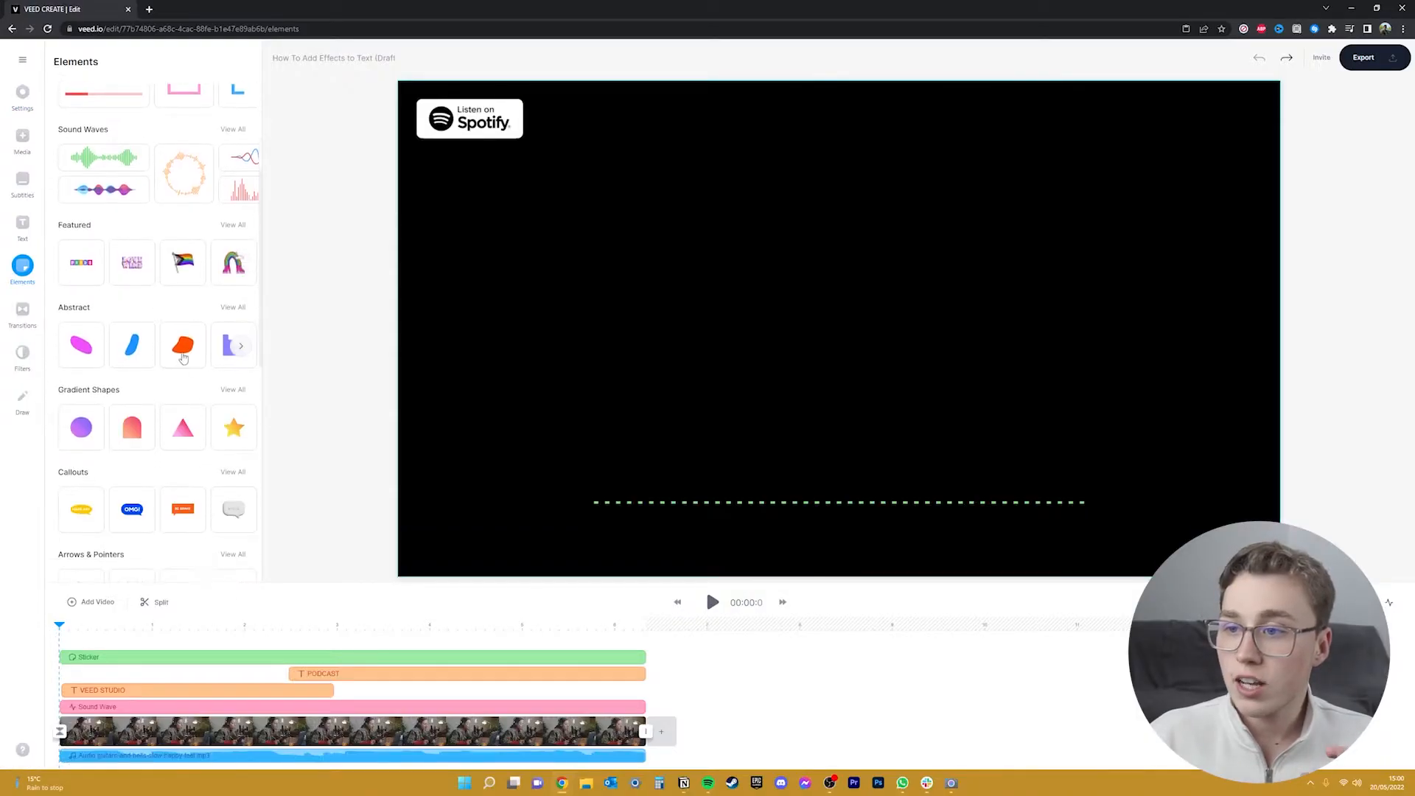
# Browse the Calls-to-Action stickers, preview the video with its waveform, then go to Export.
pyautogui.scroll(-3)
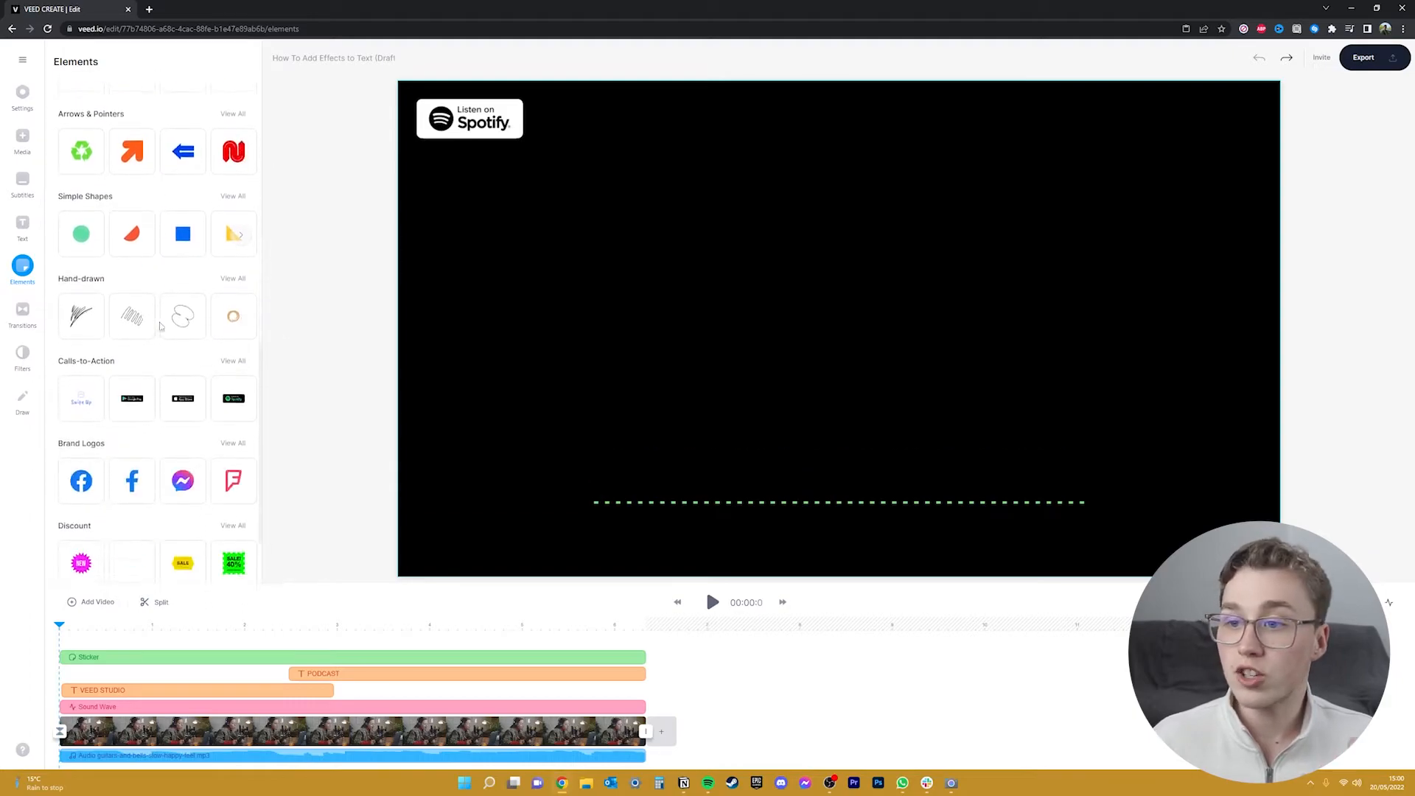
pyautogui.scroll(-3)
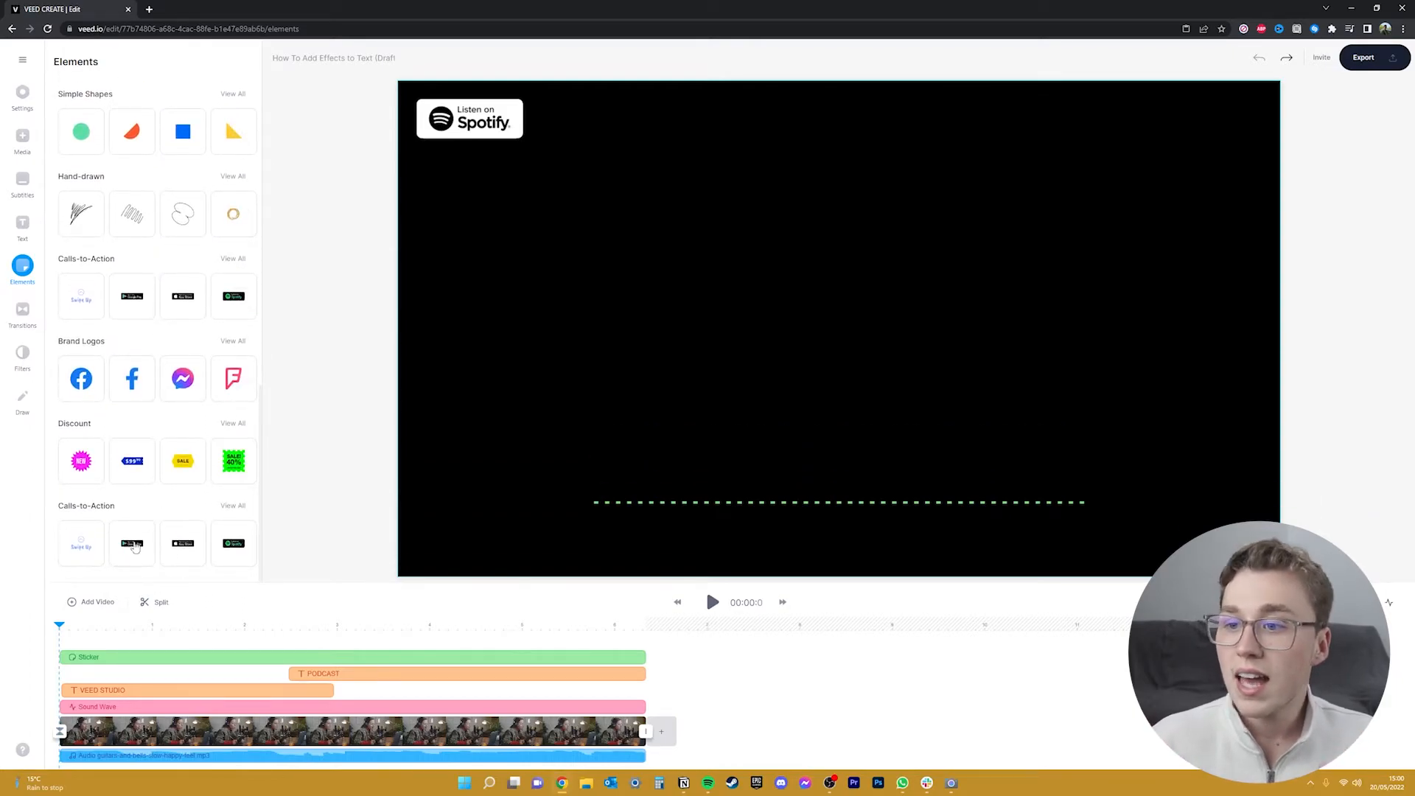
pyautogui.click(233, 506)
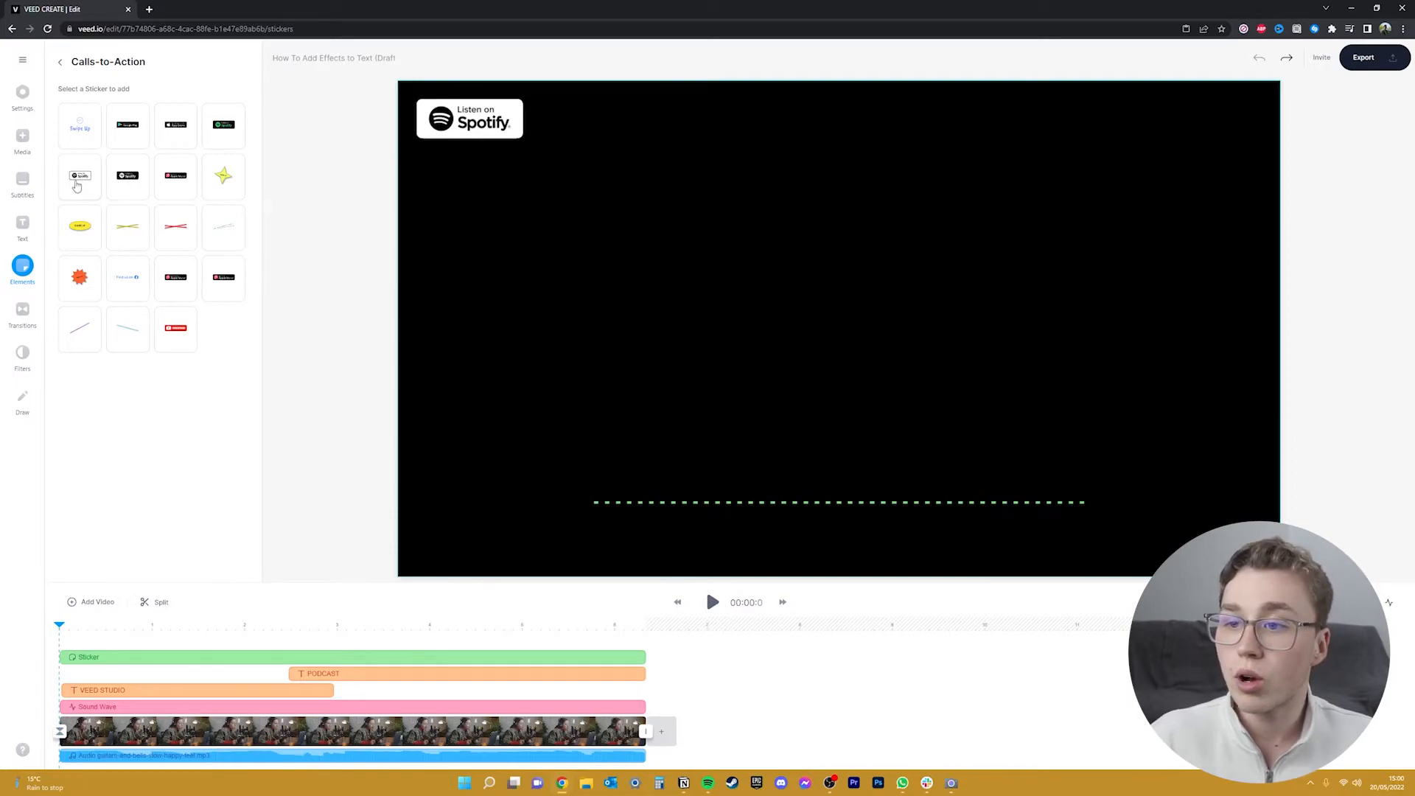
pyautogui.click(80, 176)
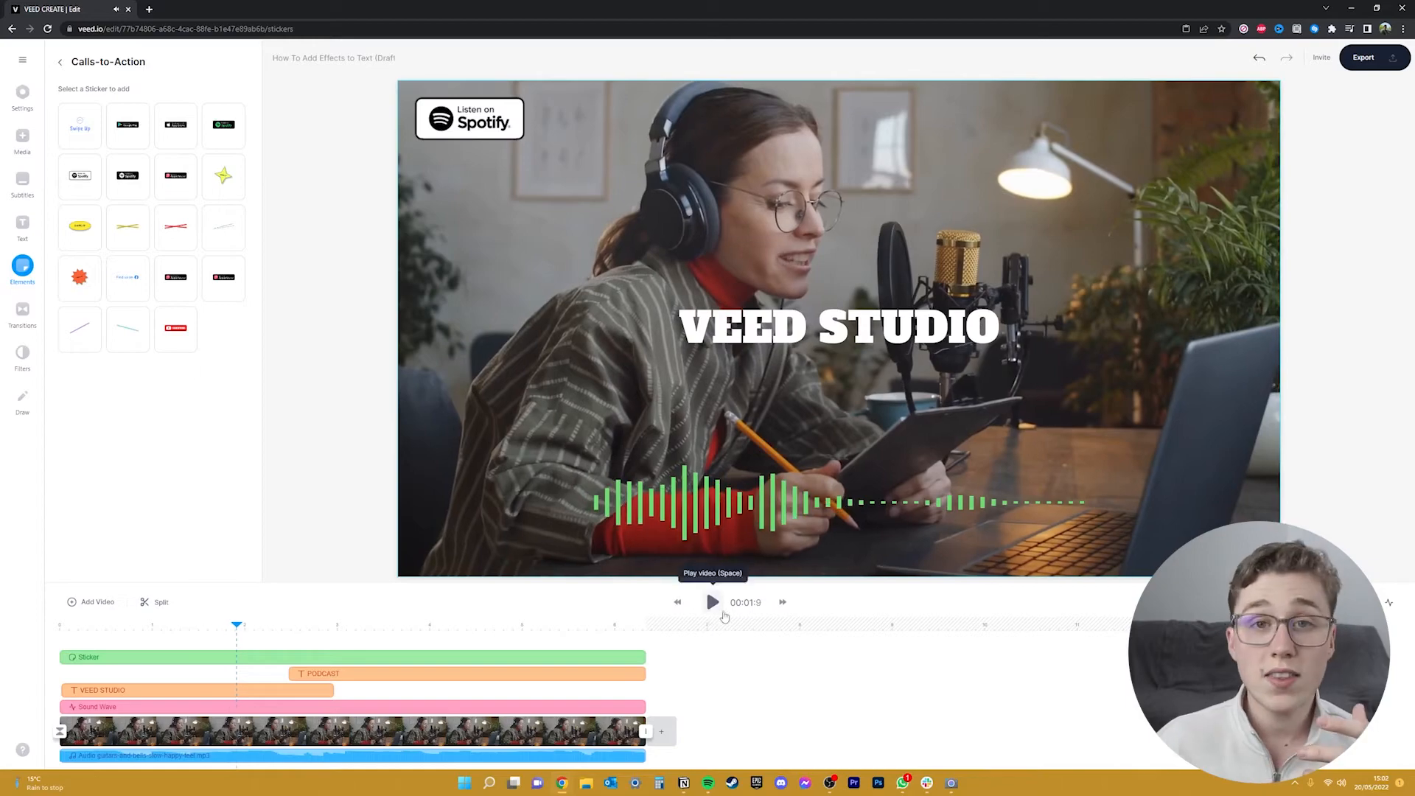
pyautogui.moveTo(778, 667)
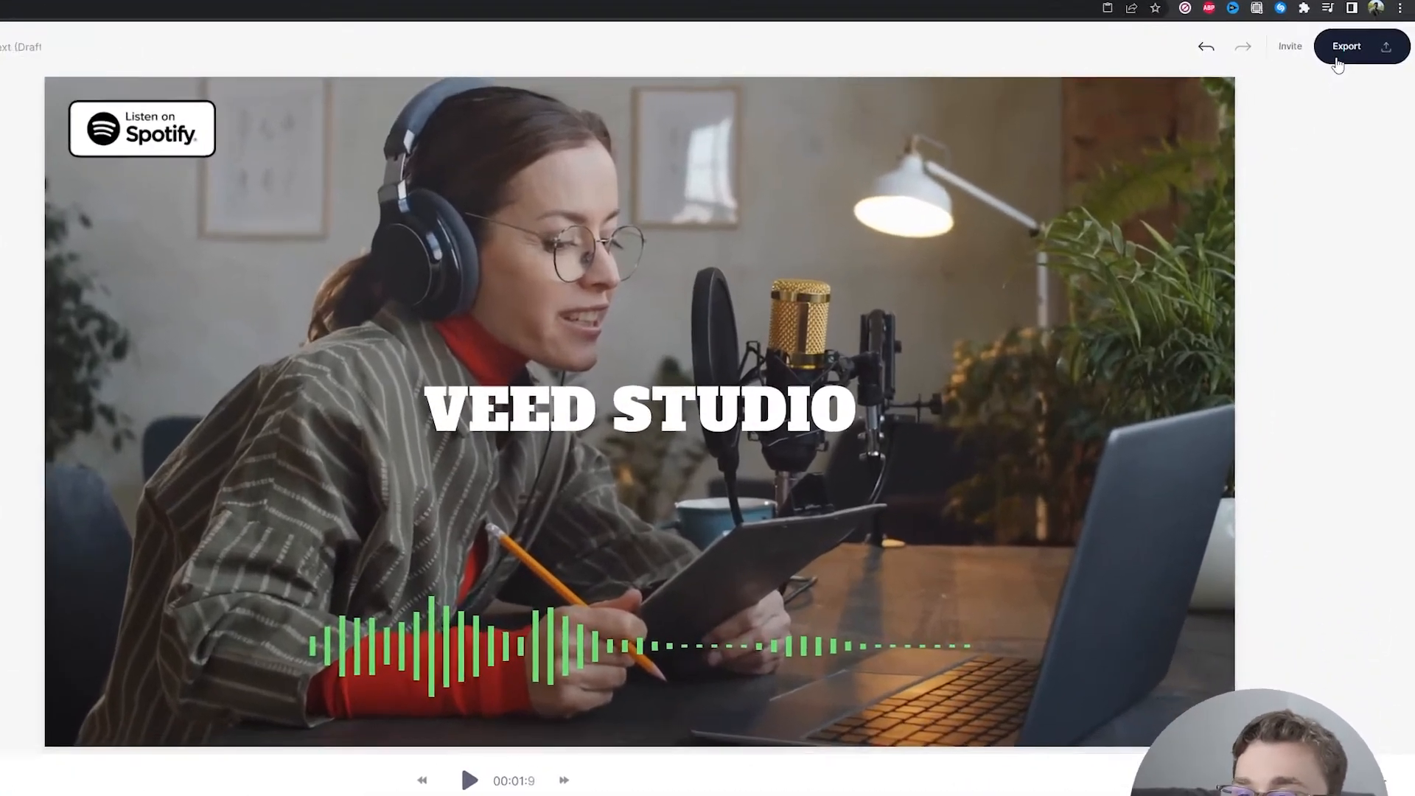
pyautogui.click(1346, 46)
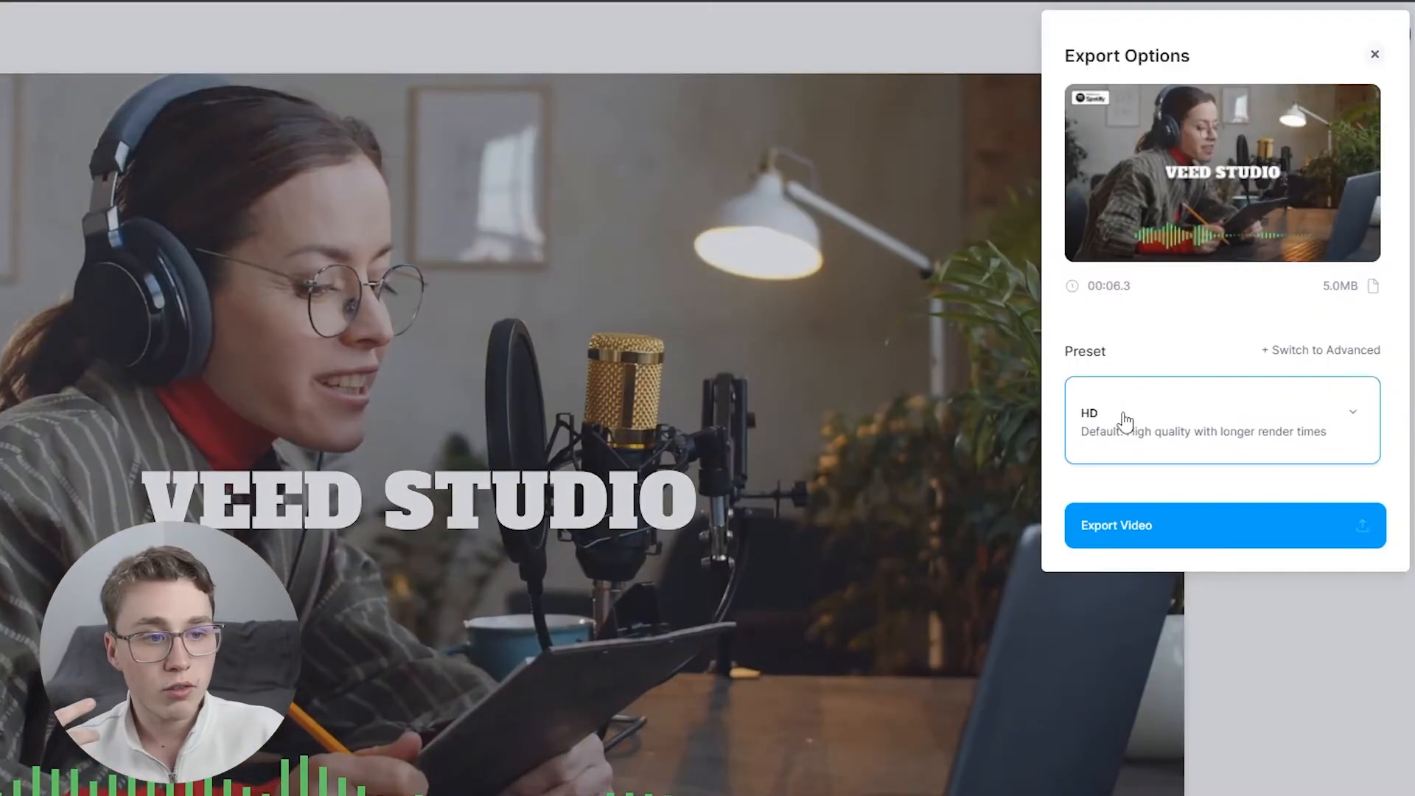
# Expand the export Preset list showing HD, YouTube 1440p and 1080p options.
pyautogui.click(1220, 420)
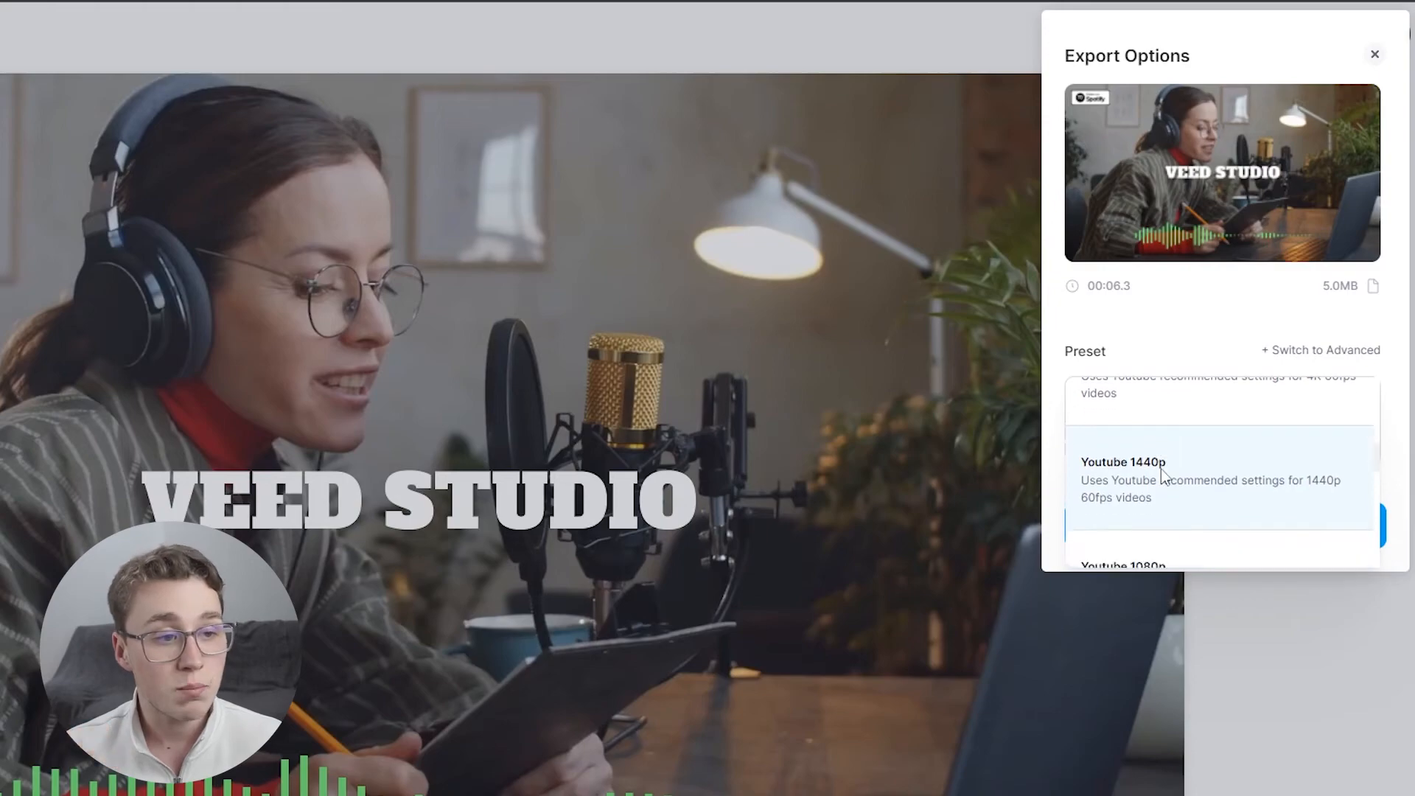